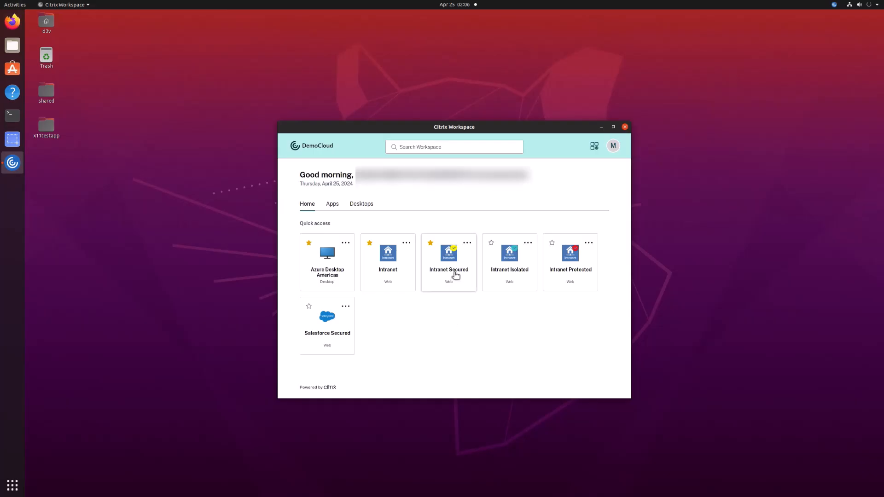
mouse_move(448, 259)
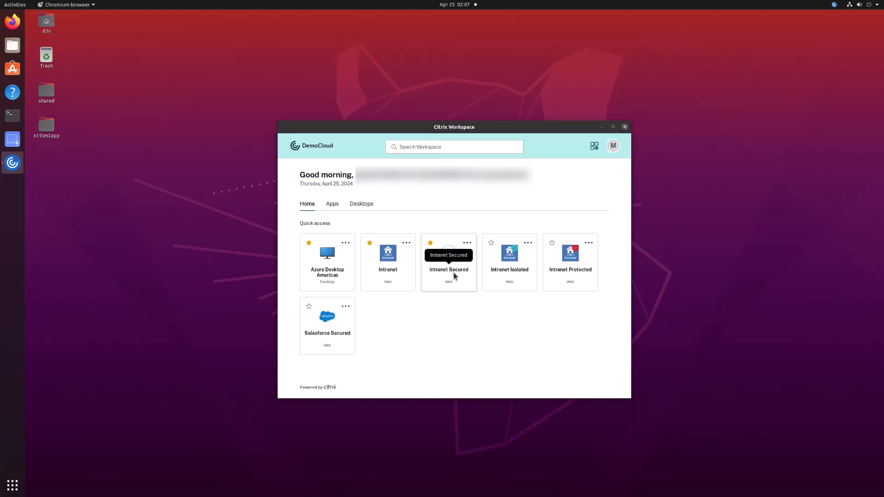
Review the Internal site's security restrictions summary, dismiss it, and launch the Intranet Protected app.
click(449, 262)
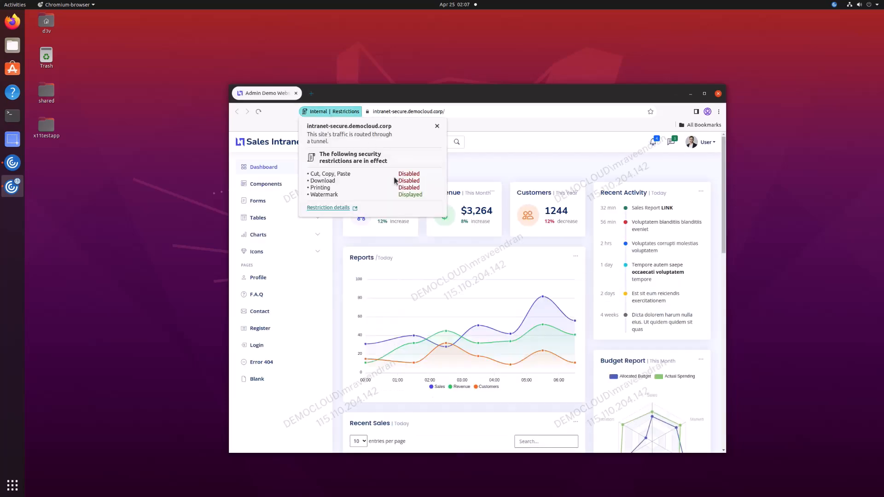
mouse_move(426, 195)
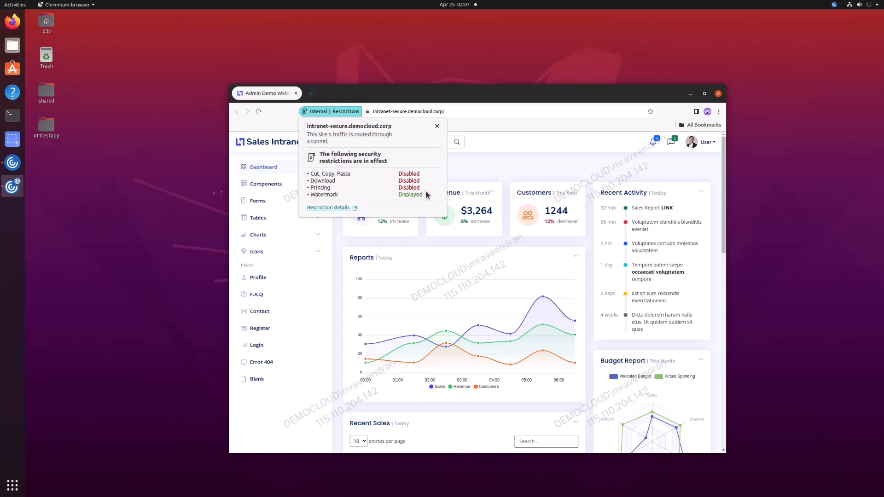
mouse_move(433, 162)
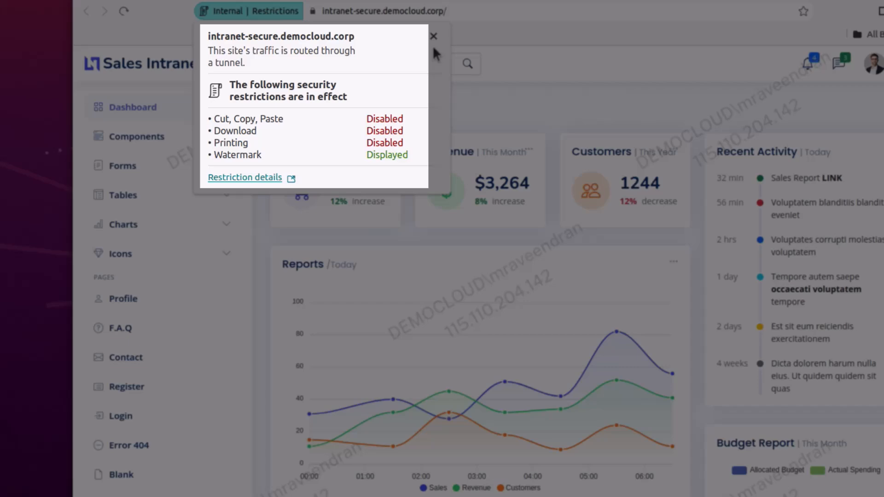
click(705, 94)
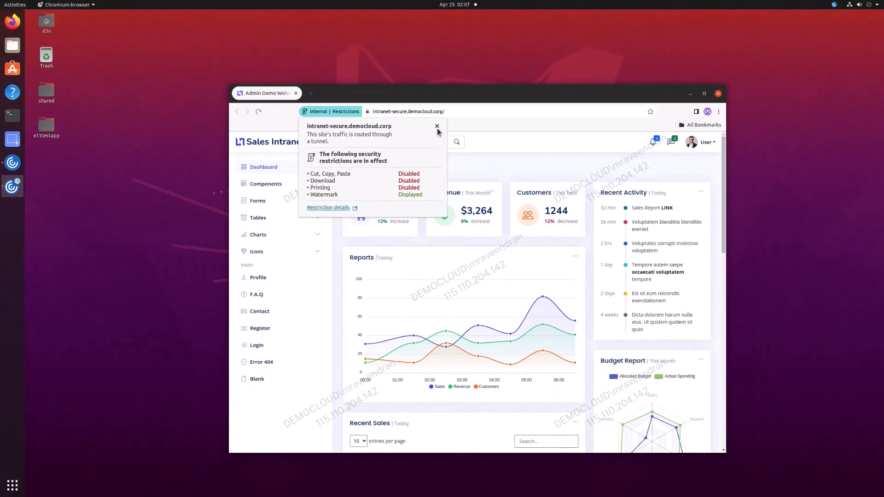
click(436, 126)
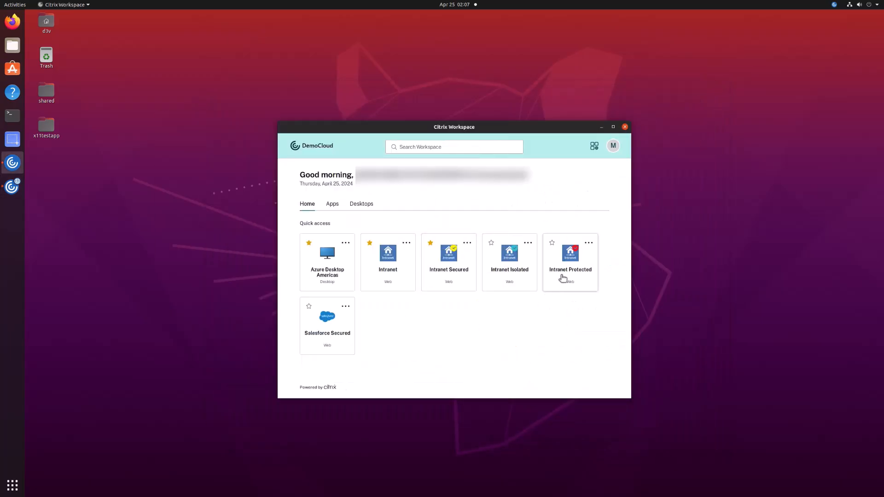
mouse_move(569, 274)
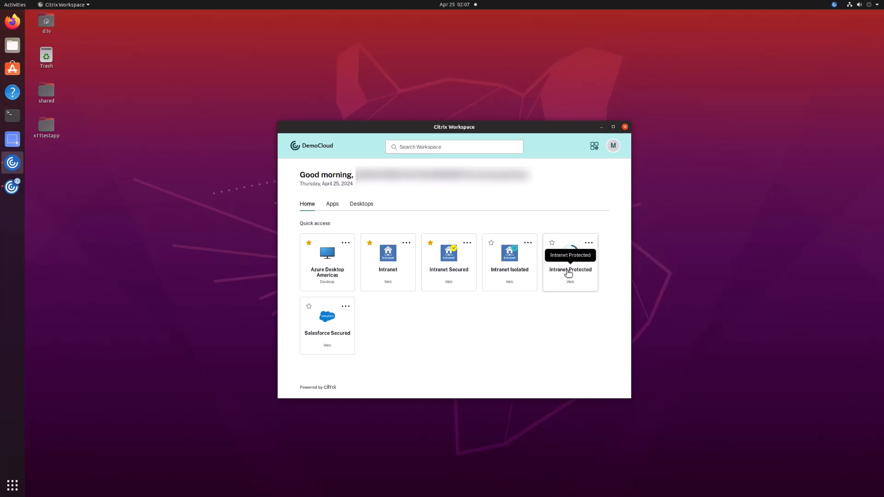
click(570, 263)
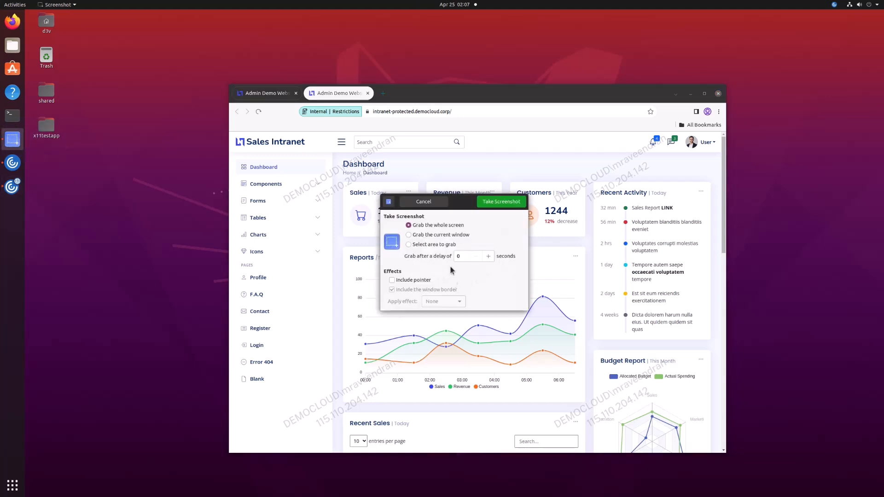
Grab a screenshot of the current window, then scroll through the citrixbrowser://policy table of applied policies.
click(408, 235)
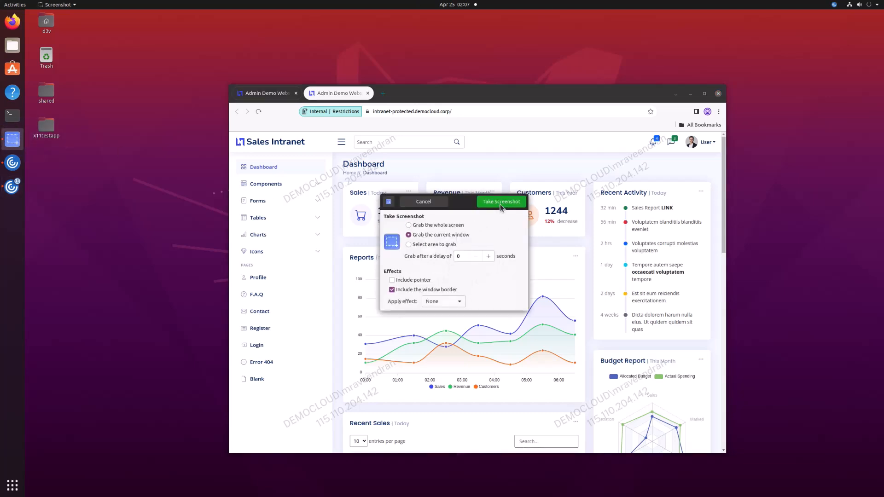
click(500, 202)
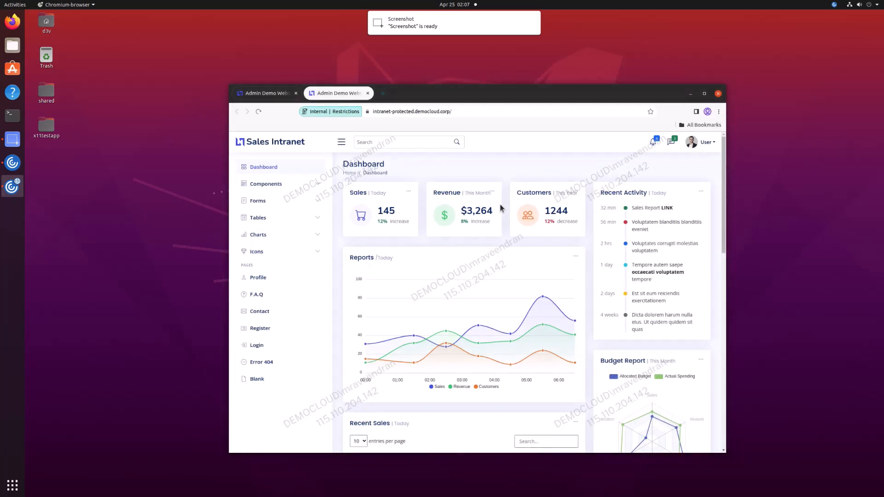
click(453, 22)
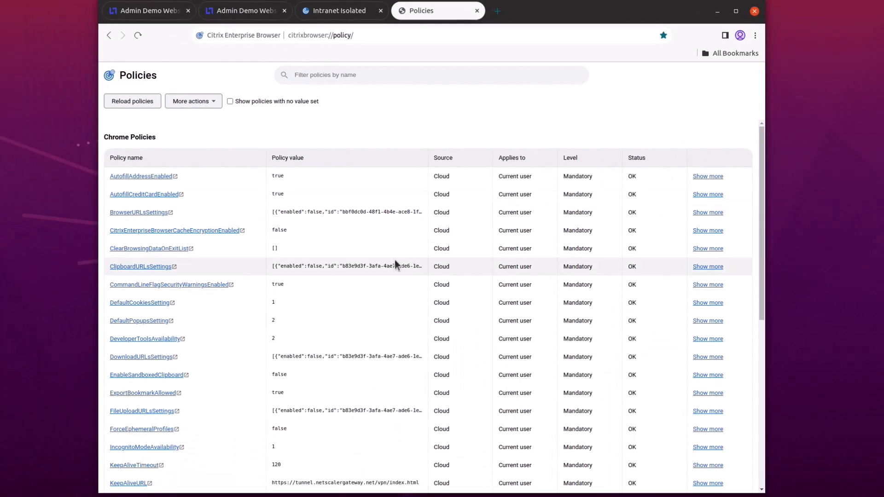
scroll(down, 3)
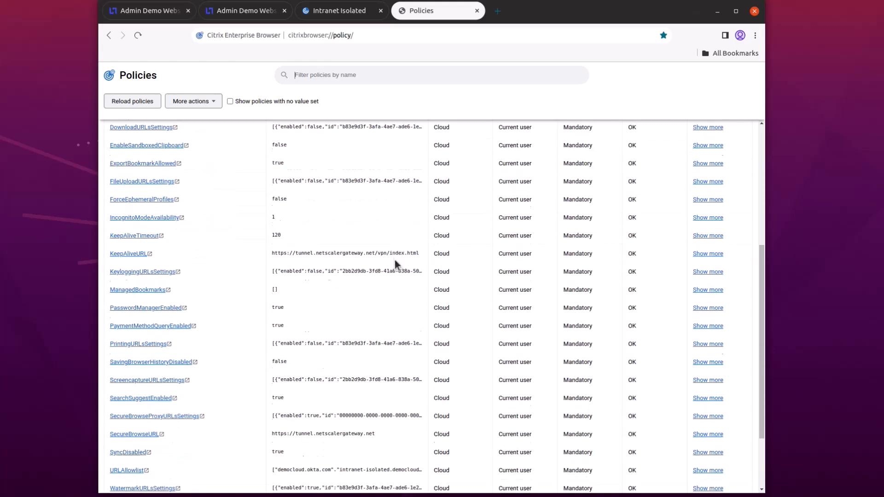
scroll(up, 3)
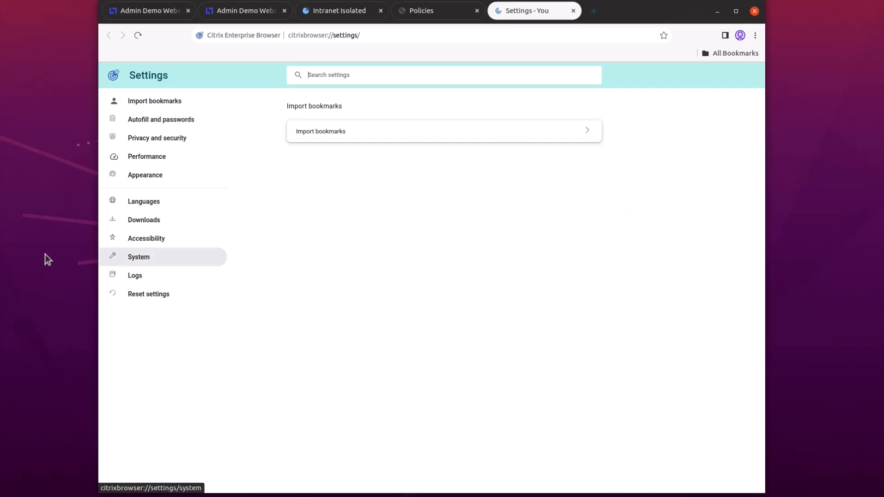
mouse_move(158, 242)
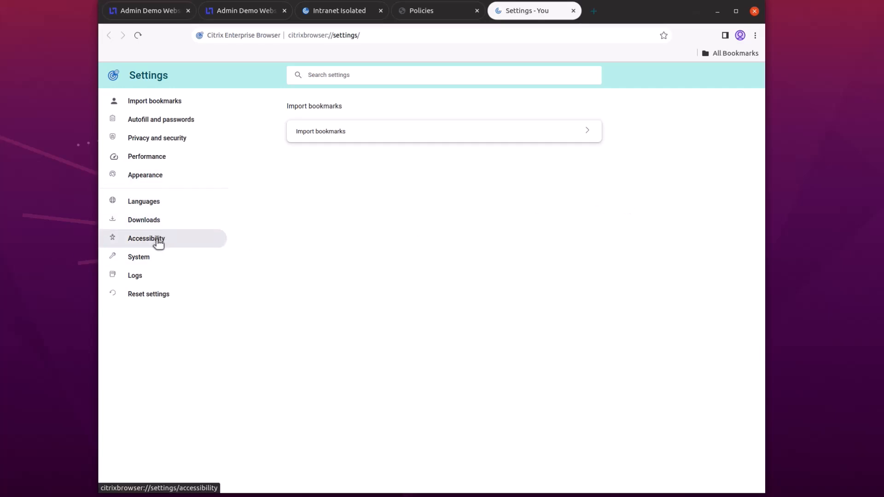
Show the Logs settings page with custom browser logging and network logs off.
click(135, 275)
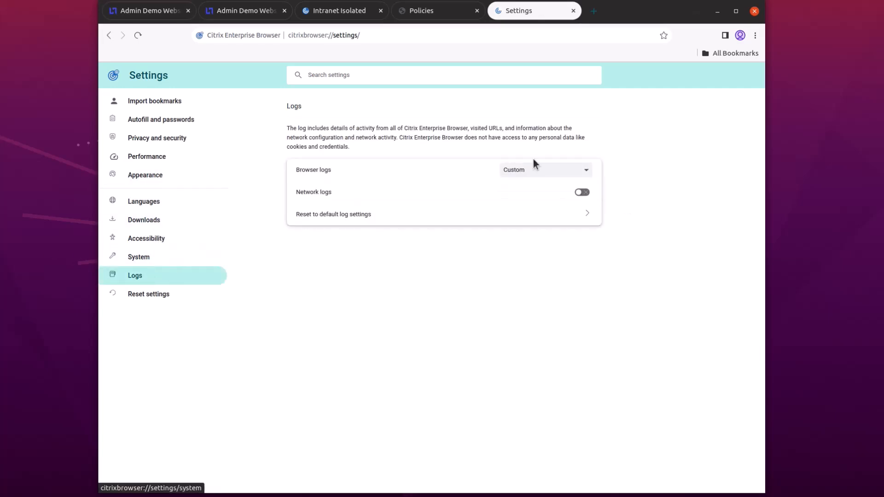